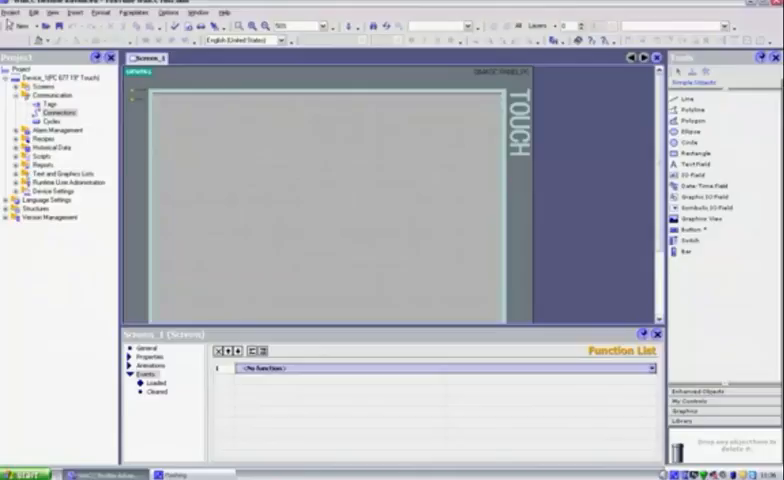
Step: Save the project under its existing name, confirming the overwrite of the old file
click(16, 24)
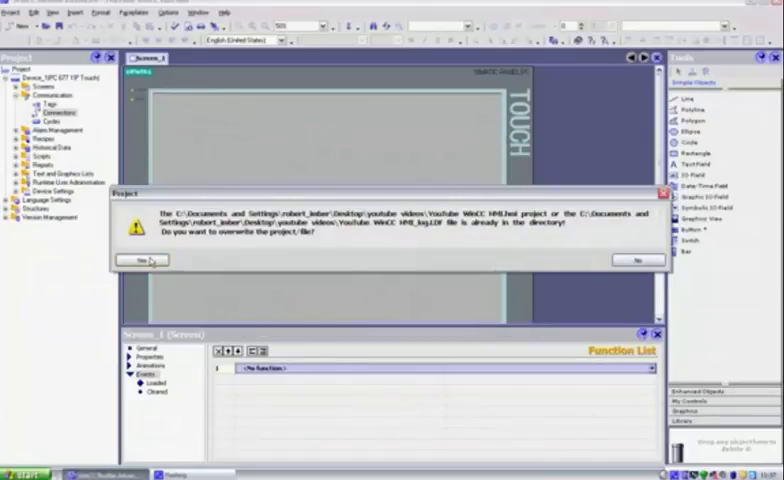
click(140, 260)
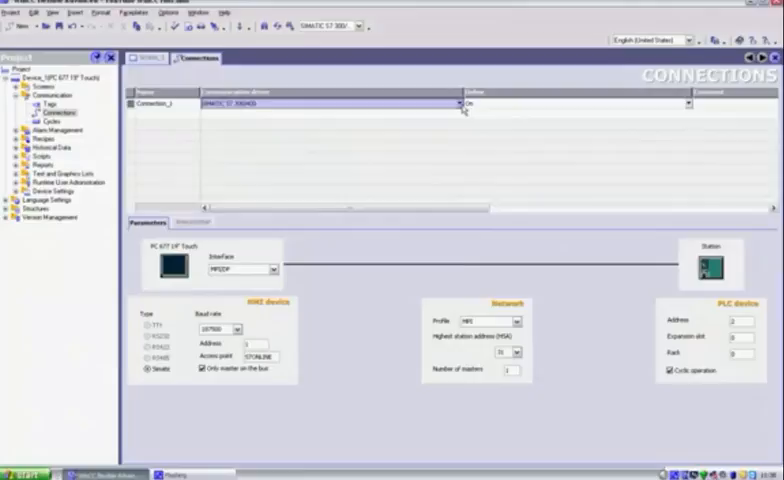
Step: Set Connection_1's Online status to On in the Connections editor
click(452, 104)
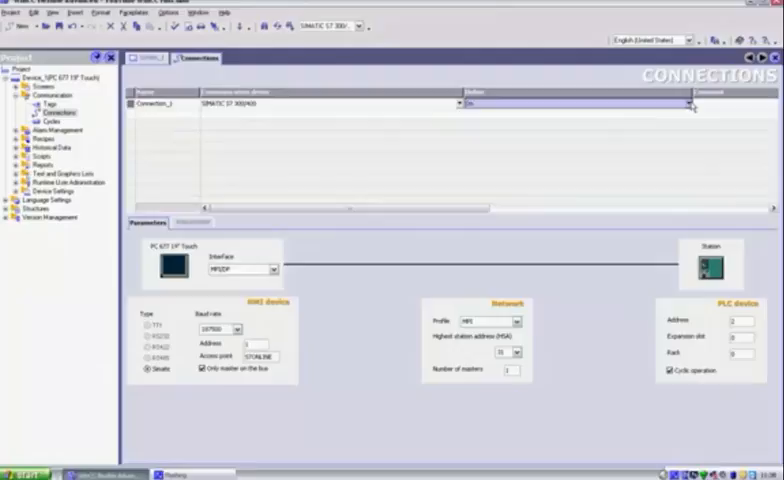
click(688, 104)
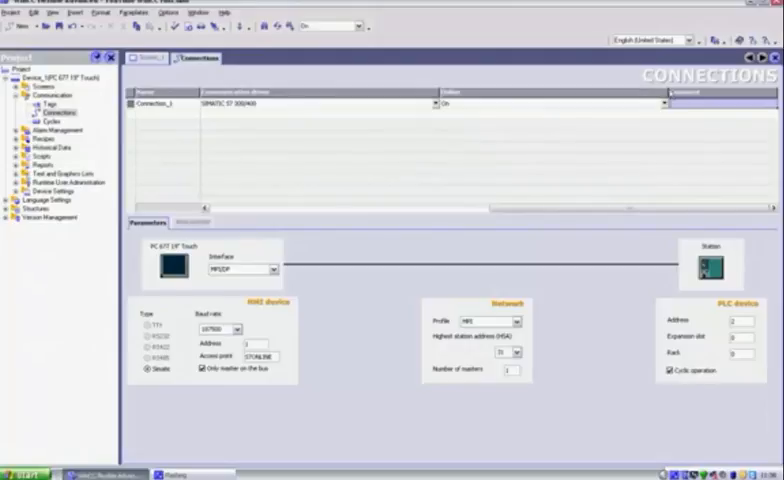
mouse_move(506, 104)
text(WinCC Project for Youtube)
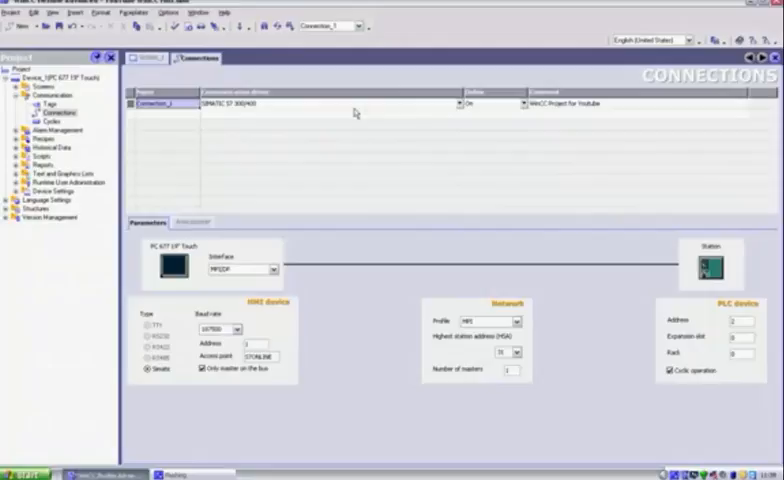
mouse_move(350, 112)
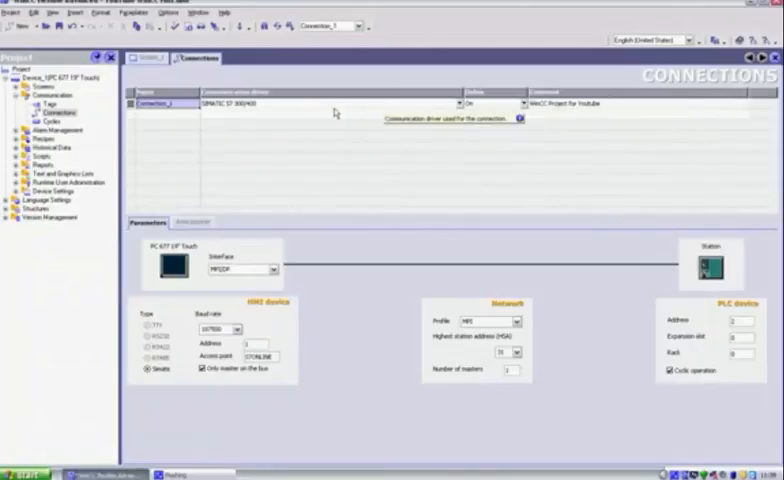
mouse_move(352, 198)
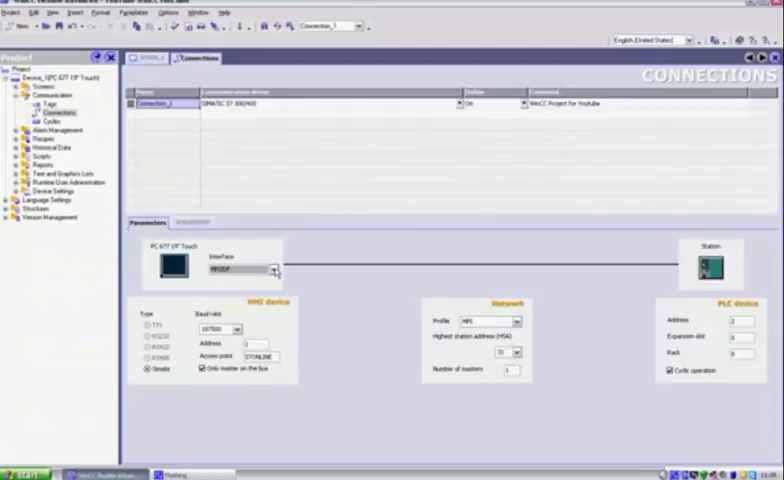
Step: Switch the HMI device interface to Ethernet, then back to MPI/DP
click(272, 268)
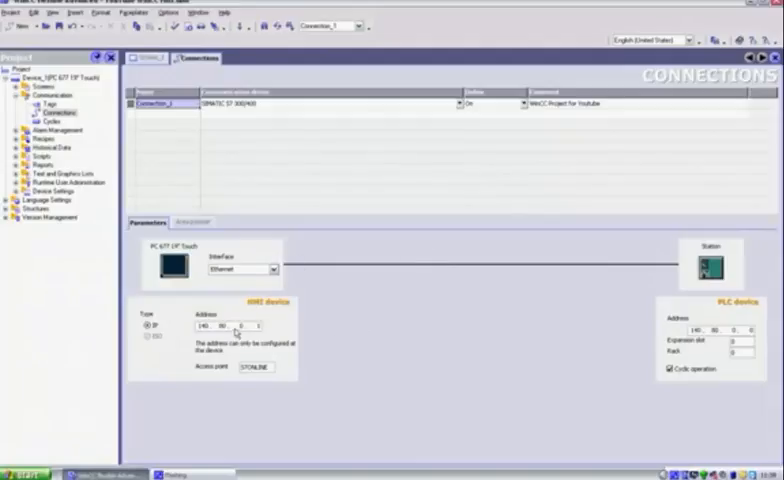
mouse_move(184, 316)
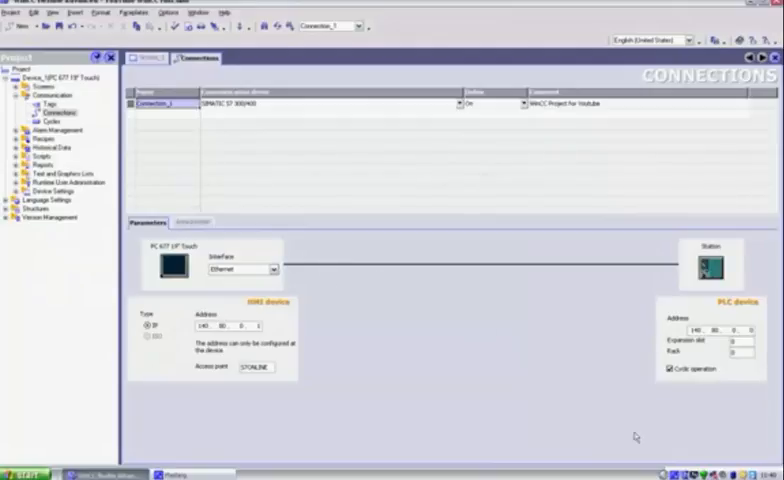
mouse_move(616, 228)
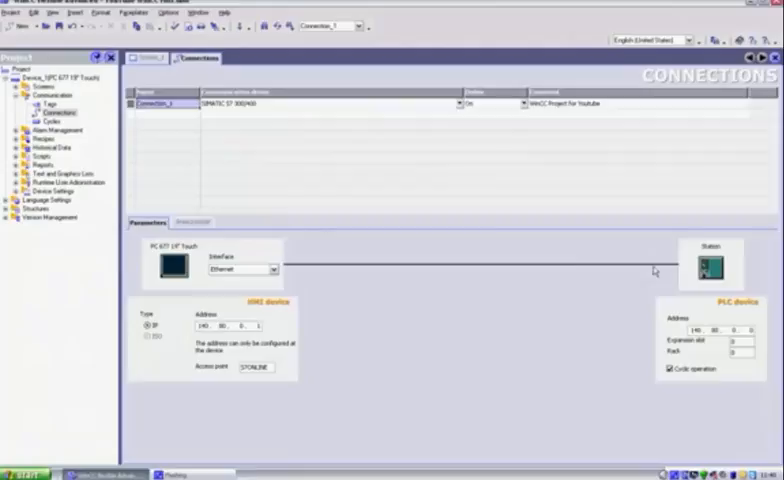
click(270, 270)
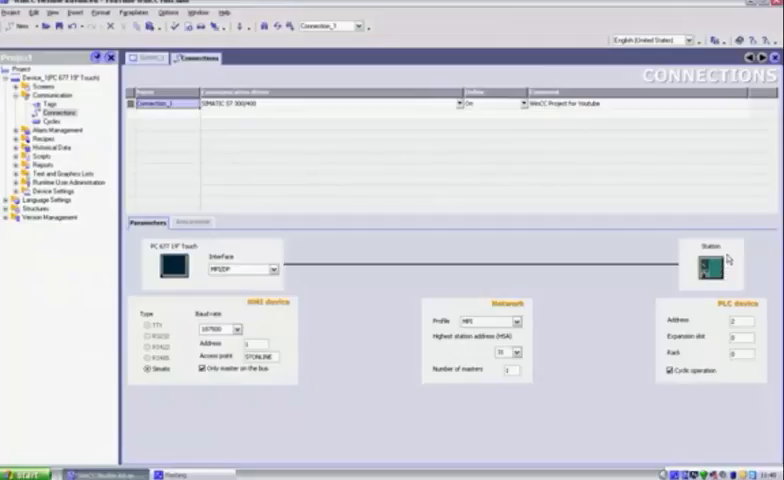
mouse_move(424, 276)
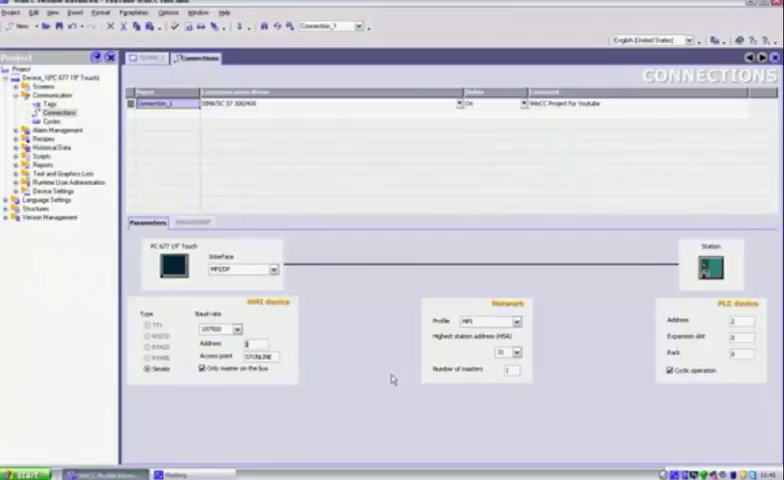
mouse_move(346, 132)
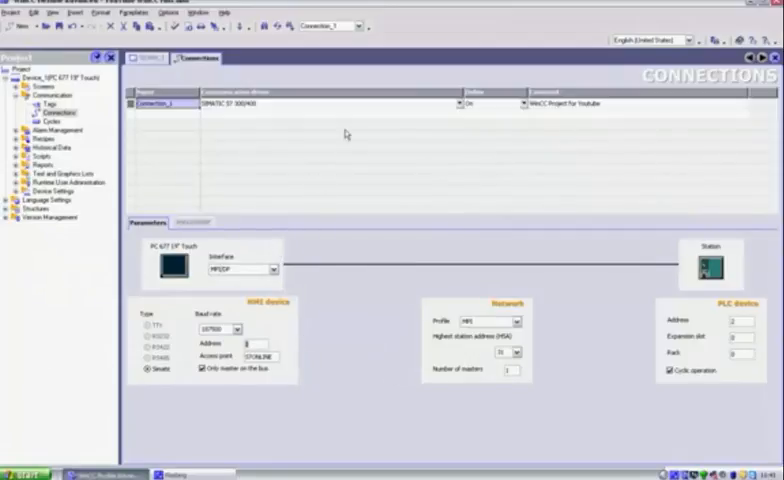
mouse_move(336, 244)
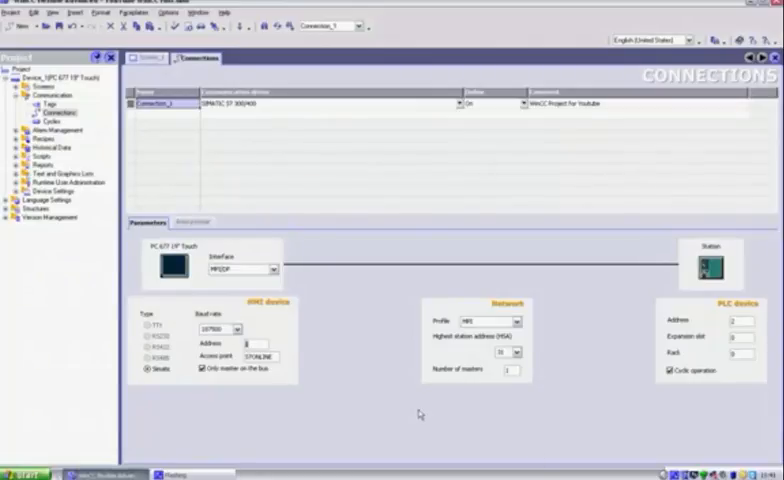
mouse_move(390, 16)
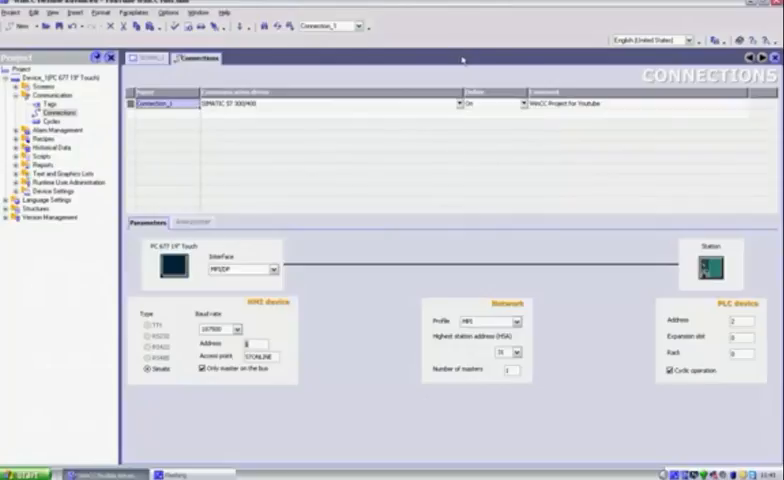
mouse_move(318, 394)
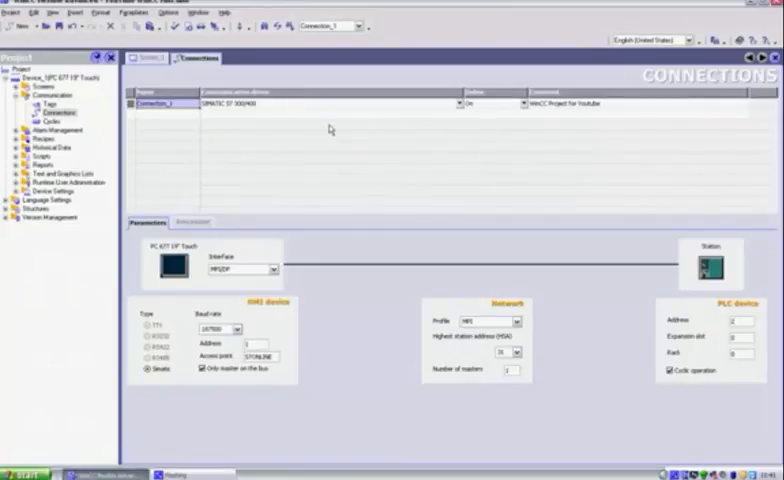
mouse_move(344, 176)
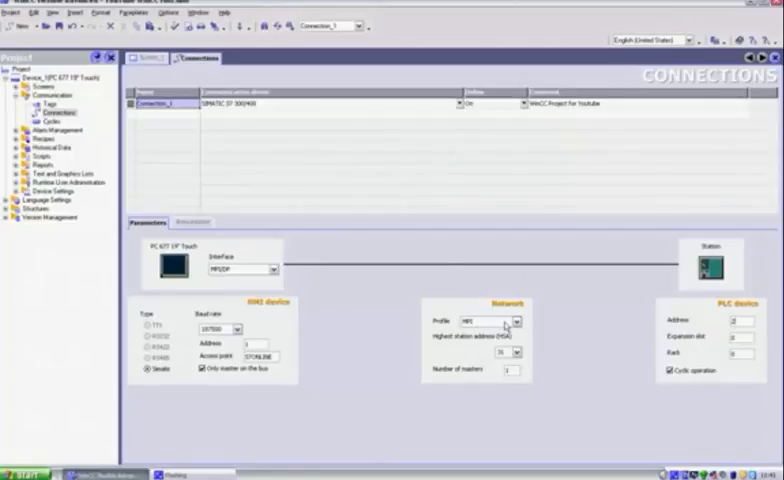
Step: Change the network profile to DP and choose a different HMI baud rate
click(516, 322)
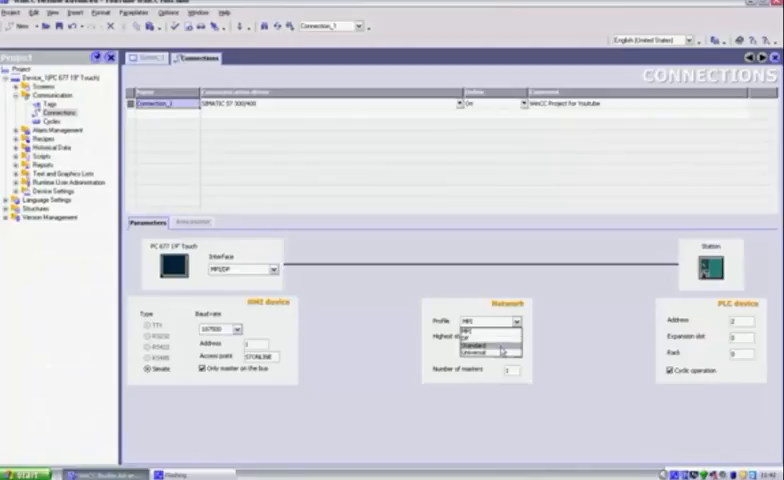
click(492, 340)
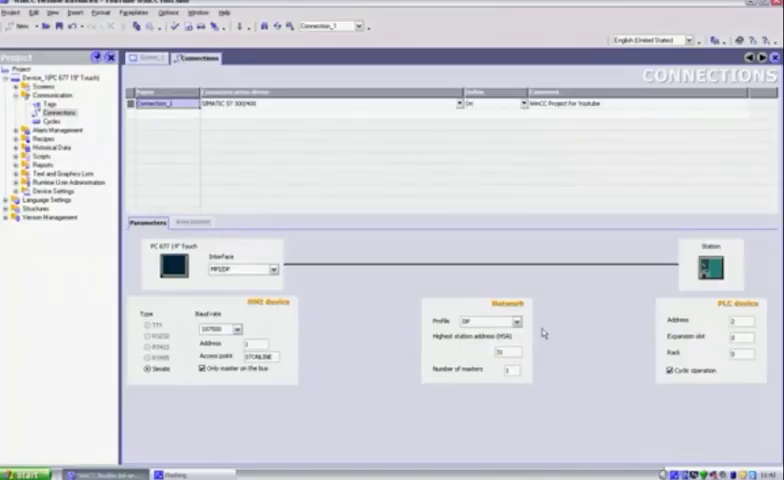
click(236, 328)
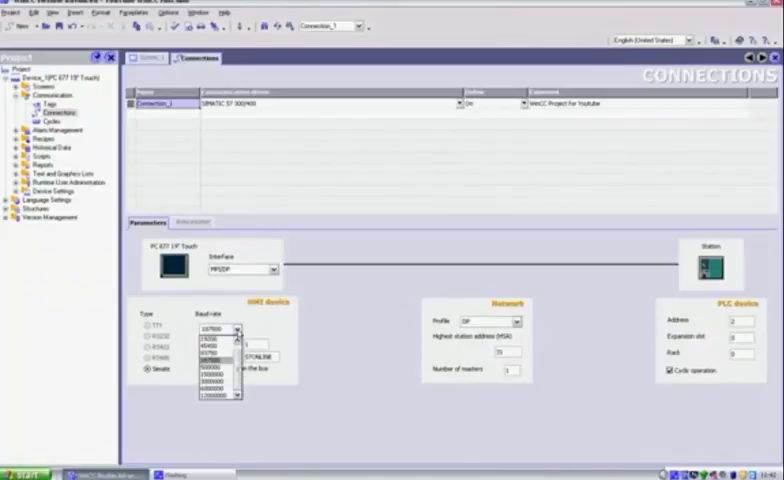
click(222, 348)
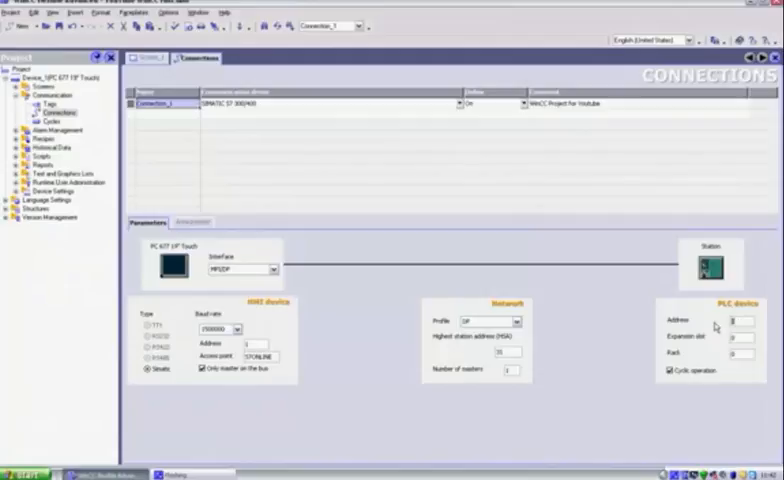
mouse_move(508, 376)
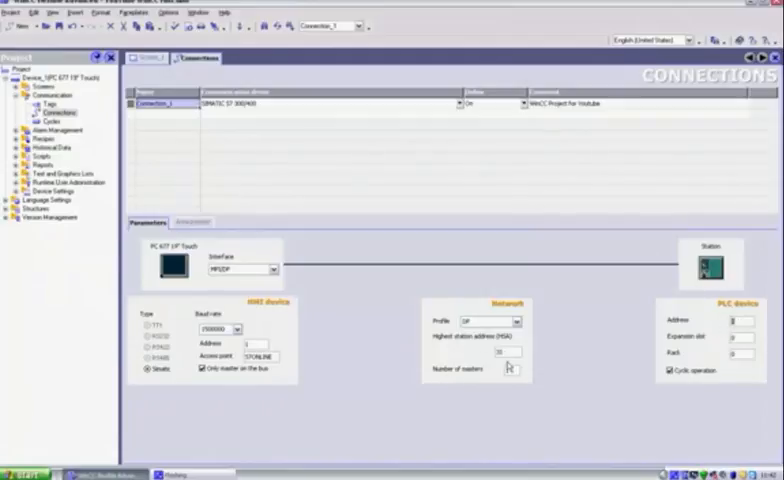
Step: Set the network profile back to MPI
click(516, 320)
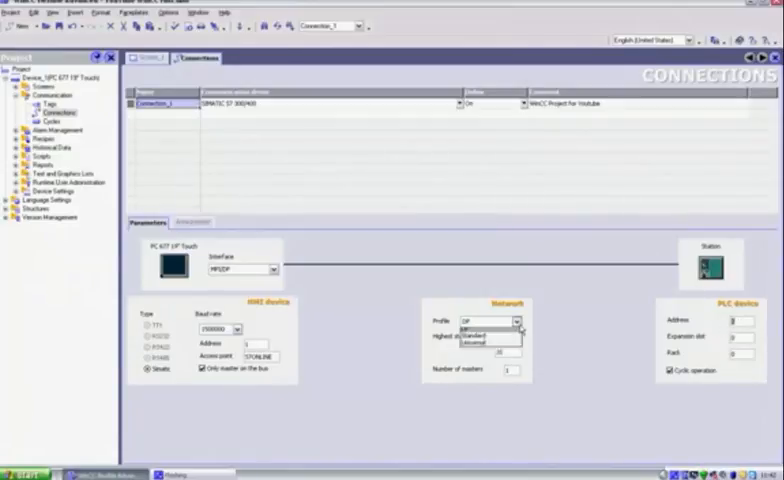
click(498, 320)
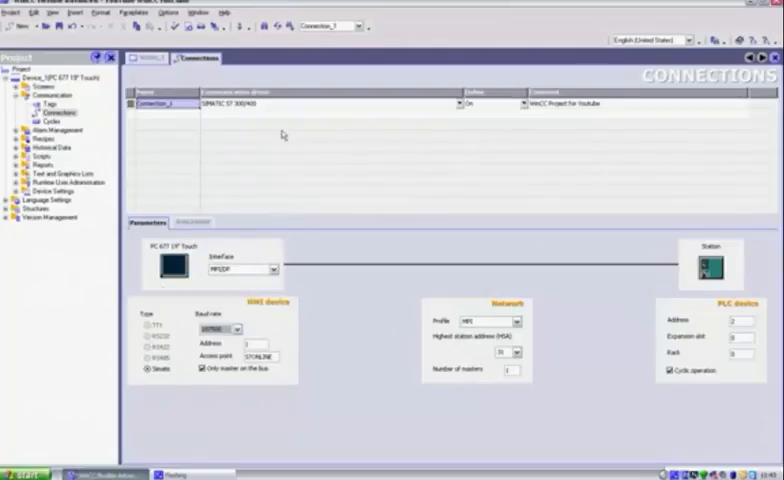
mouse_move(416, 250)
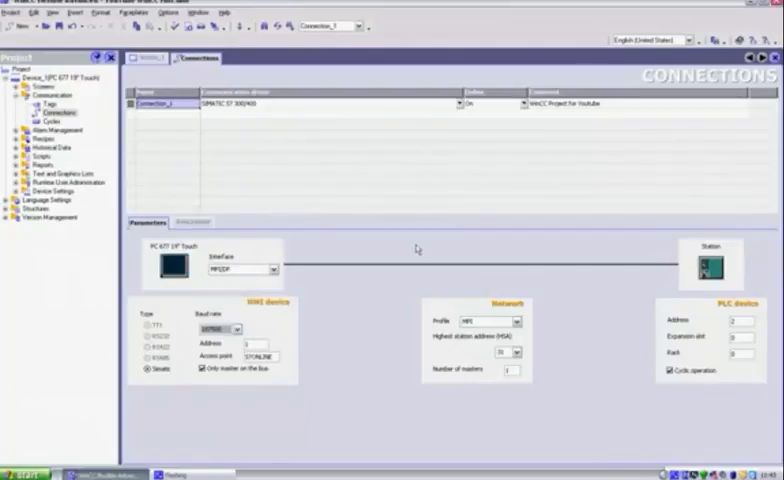
mouse_move(312, 264)
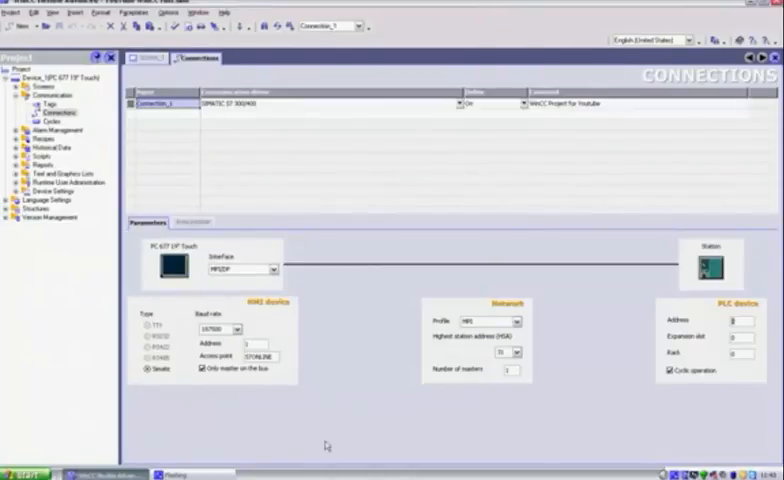
mouse_move(188, 186)
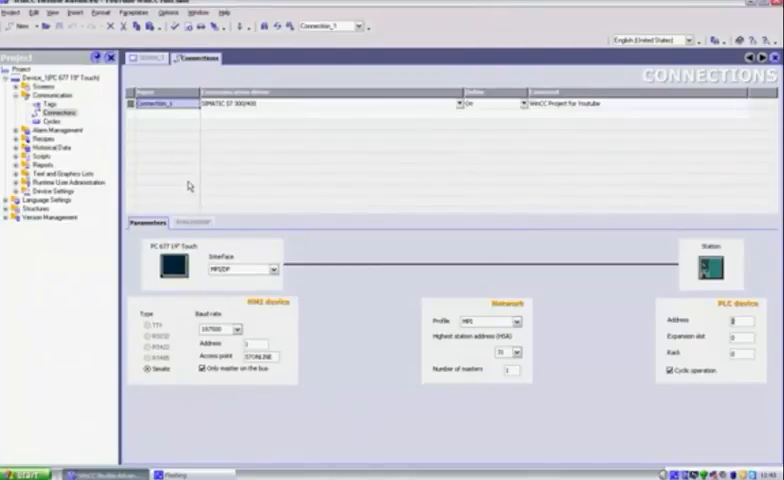